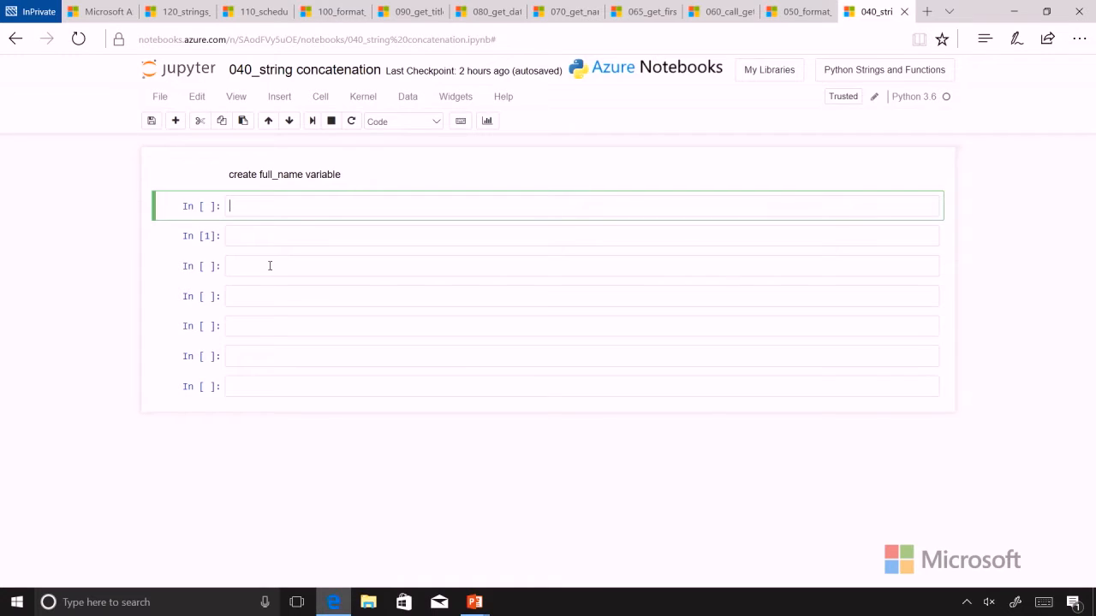
Step: Assign first = "Alton" and echo first in the next cell to show 'Alton'
type("first =")
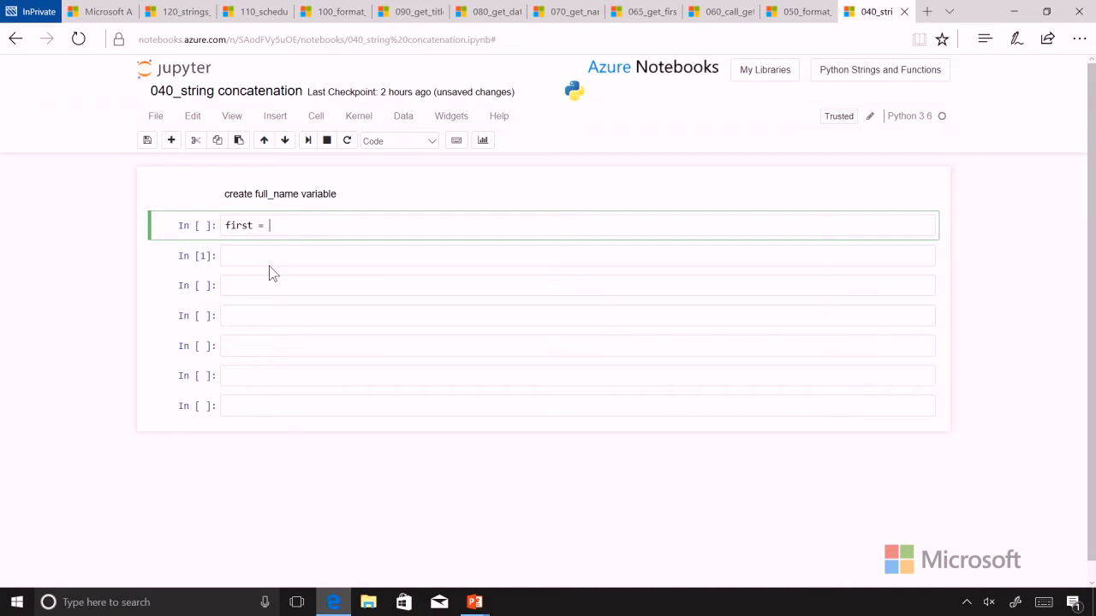
type("\"Alt\"")
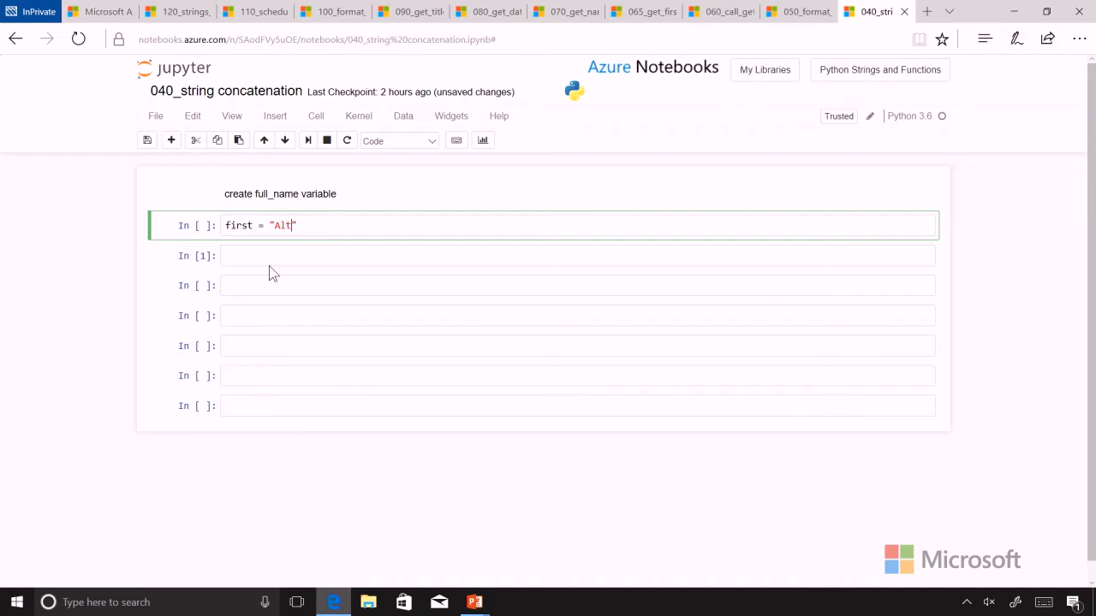
type("on")
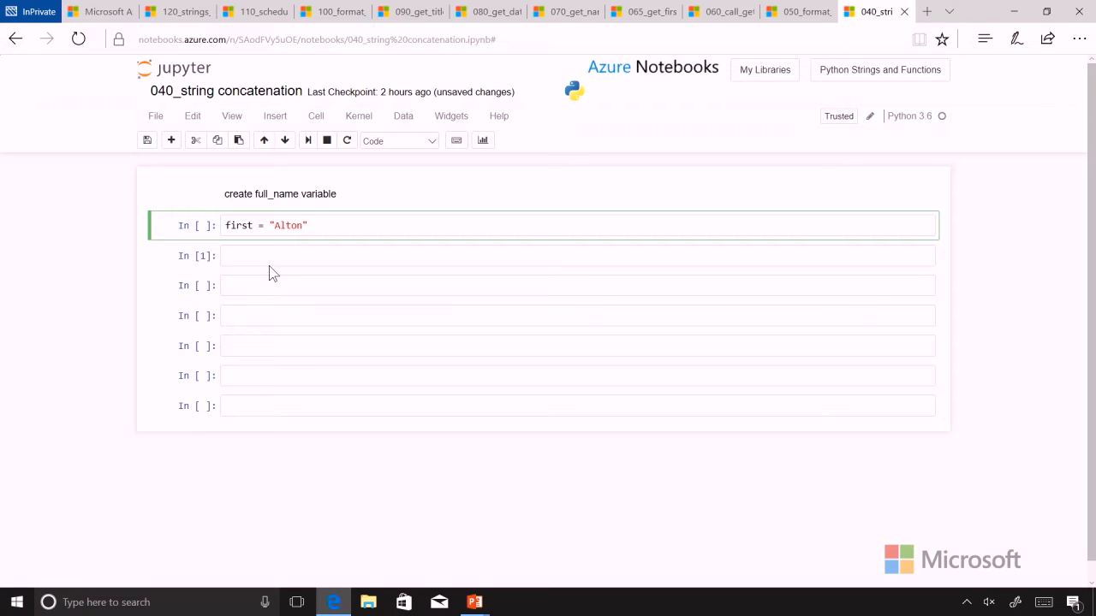
left_click(405, 226)
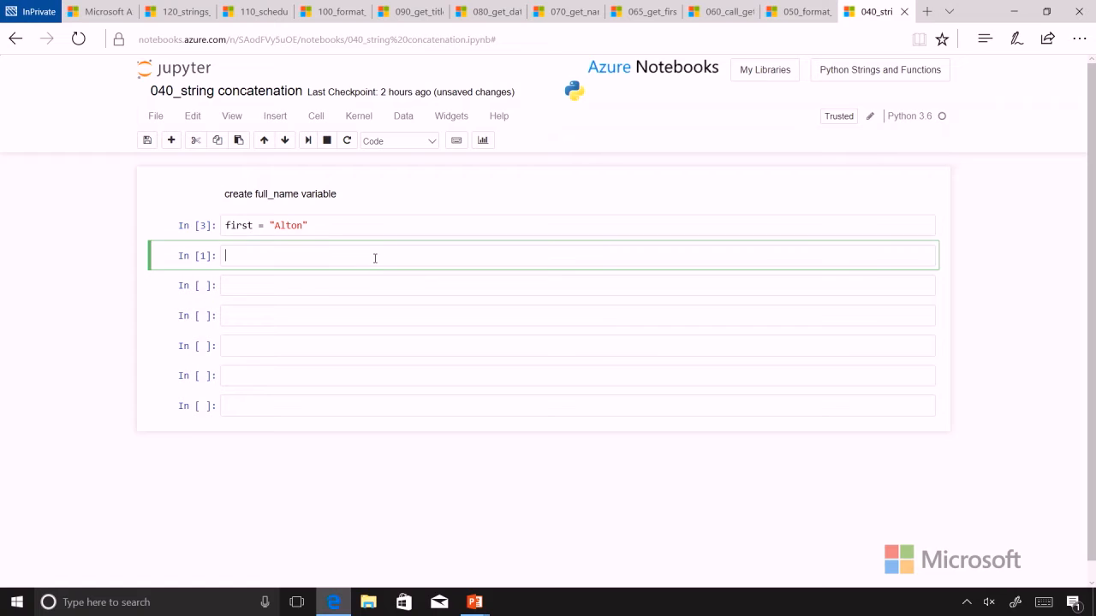
type("fi")
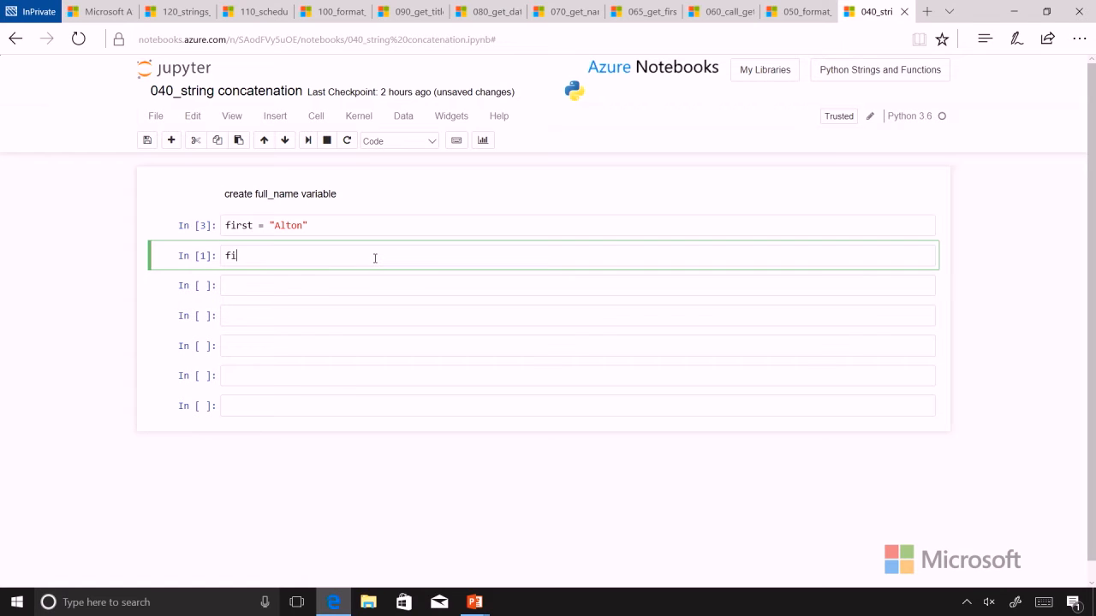
type("rst")
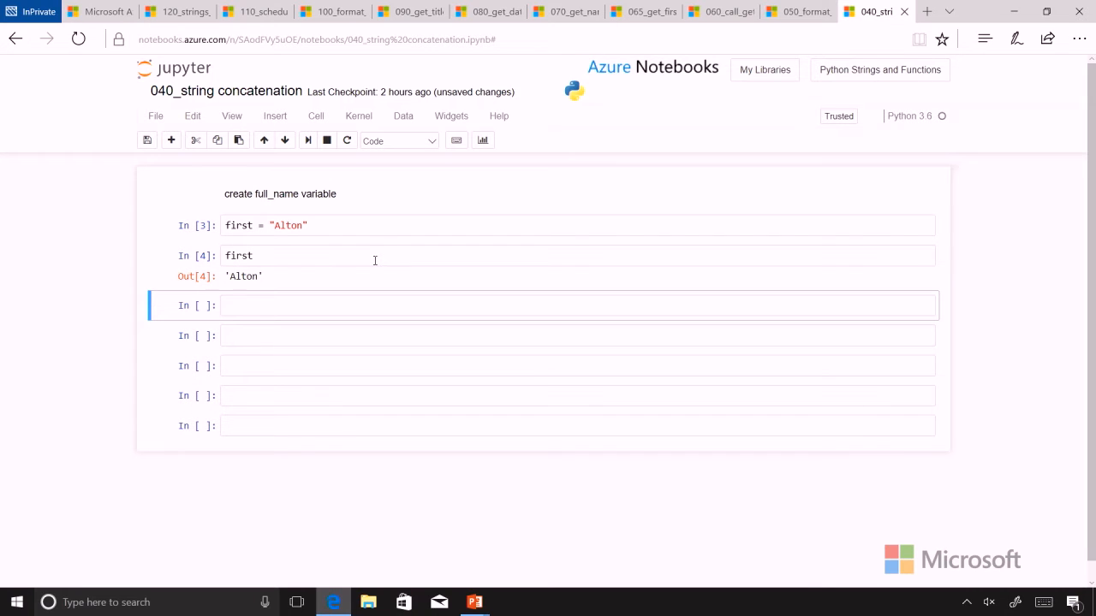
Step: Add last = "Derosa" to the definitions cell and echo last to show 'Derosa'
left_click(253, 255)
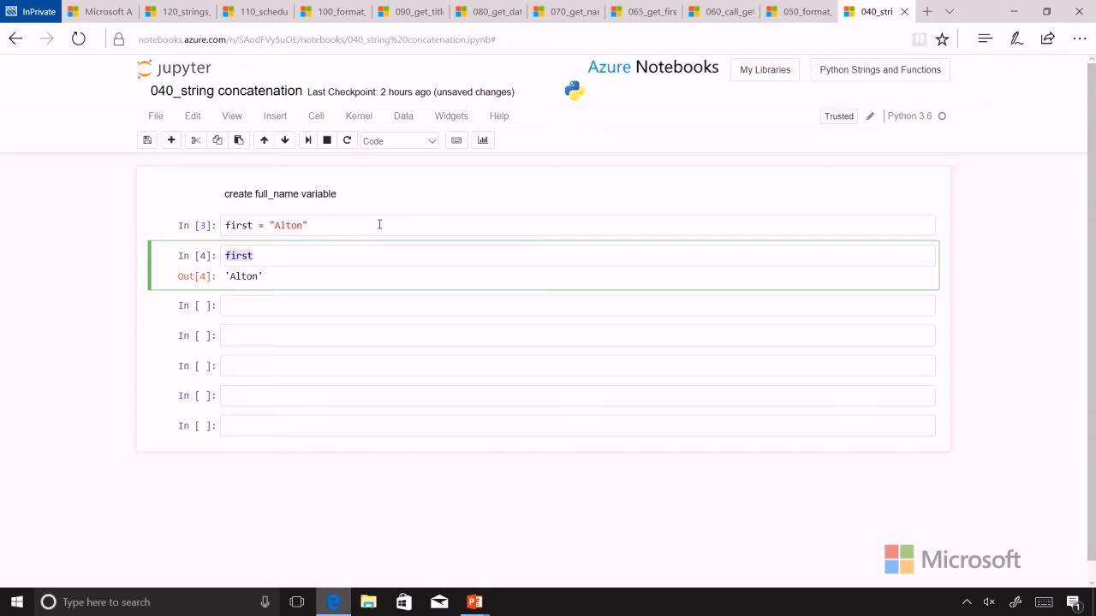
type("last = \"Derosa\"")
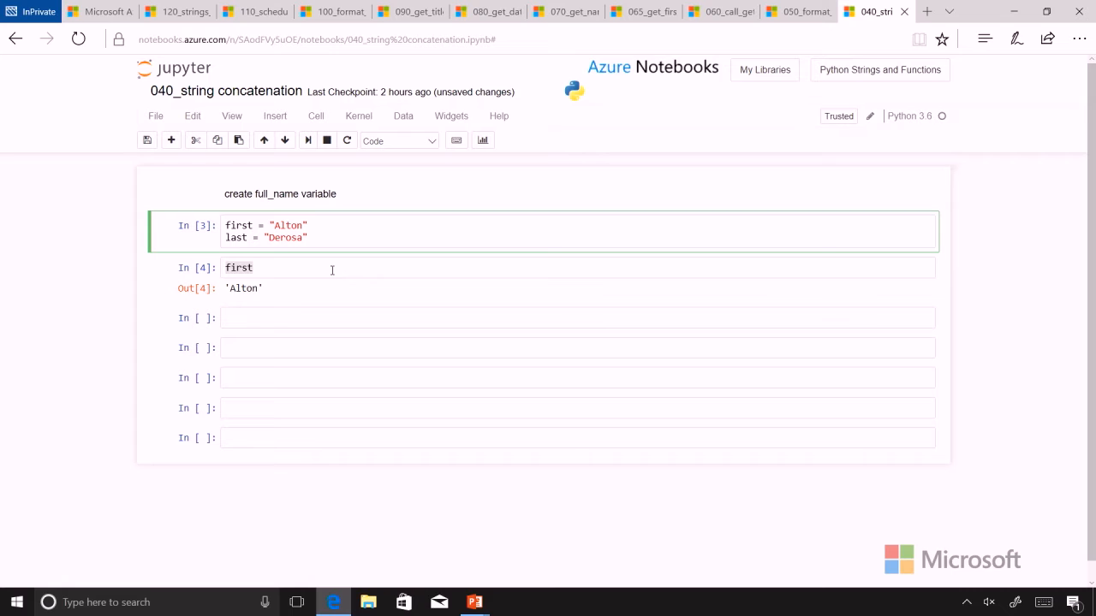
double_click(240, 267)
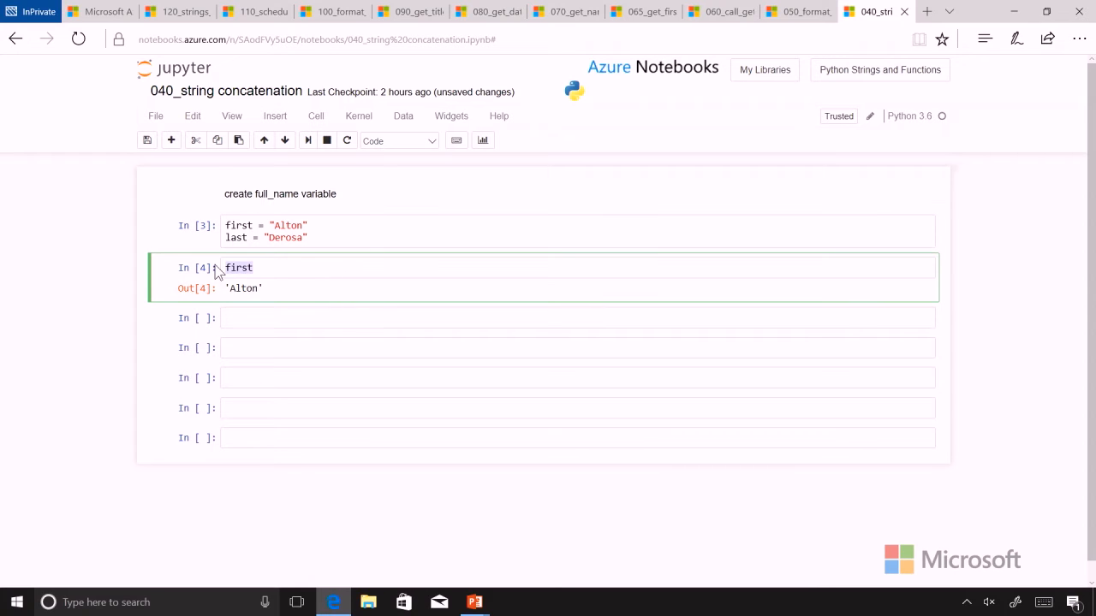
type("last")
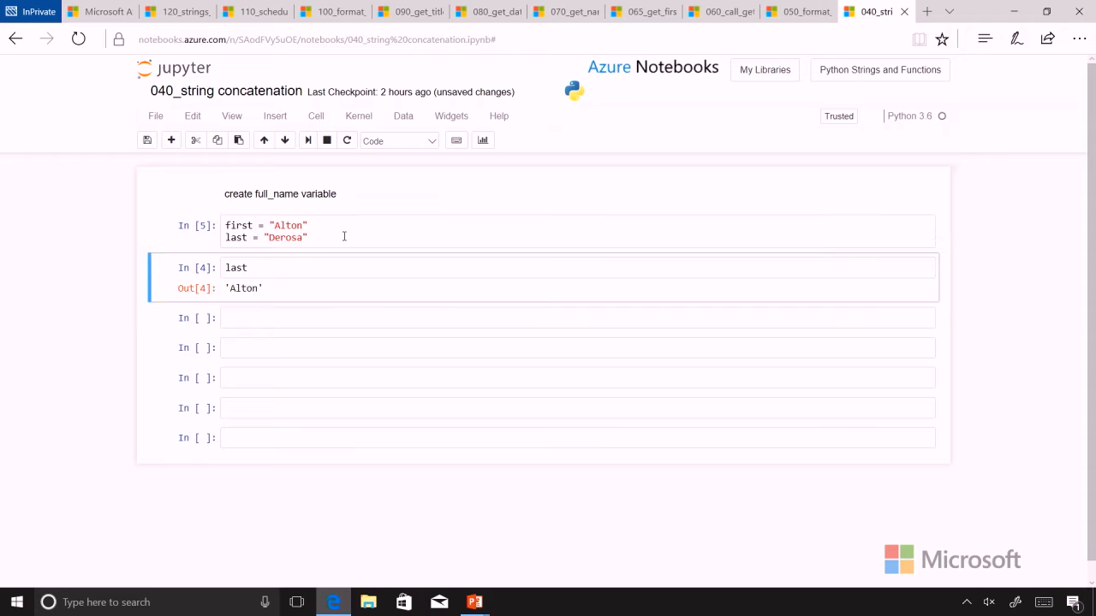
left_click(284, 274)
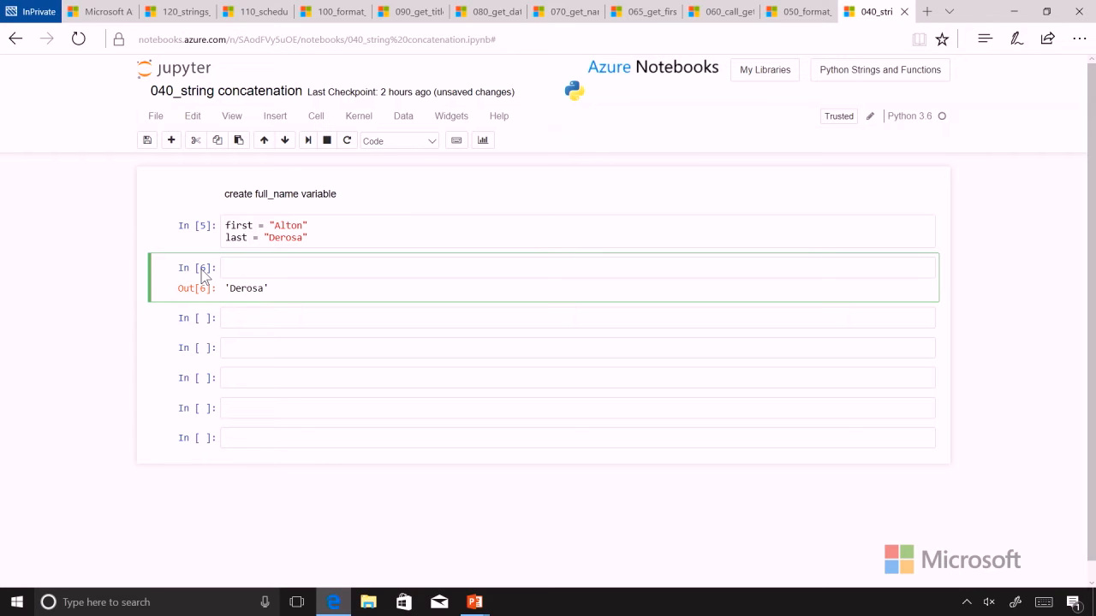
Step: Define full_name = first + last and echo it, giving 'AltonDerosa' without a space
type("fu")
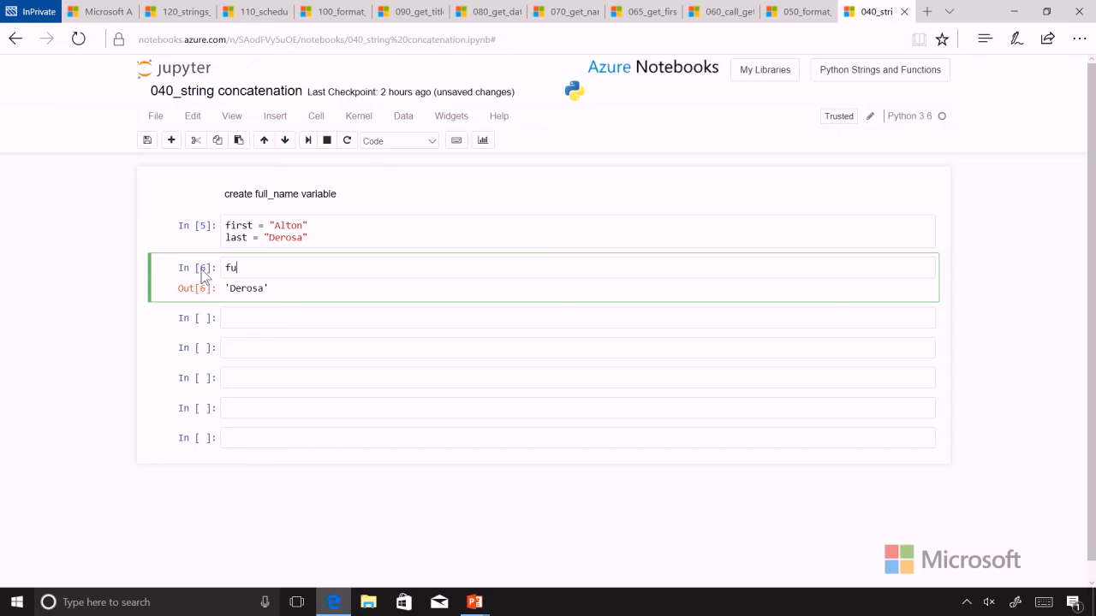
type("ll_name =")
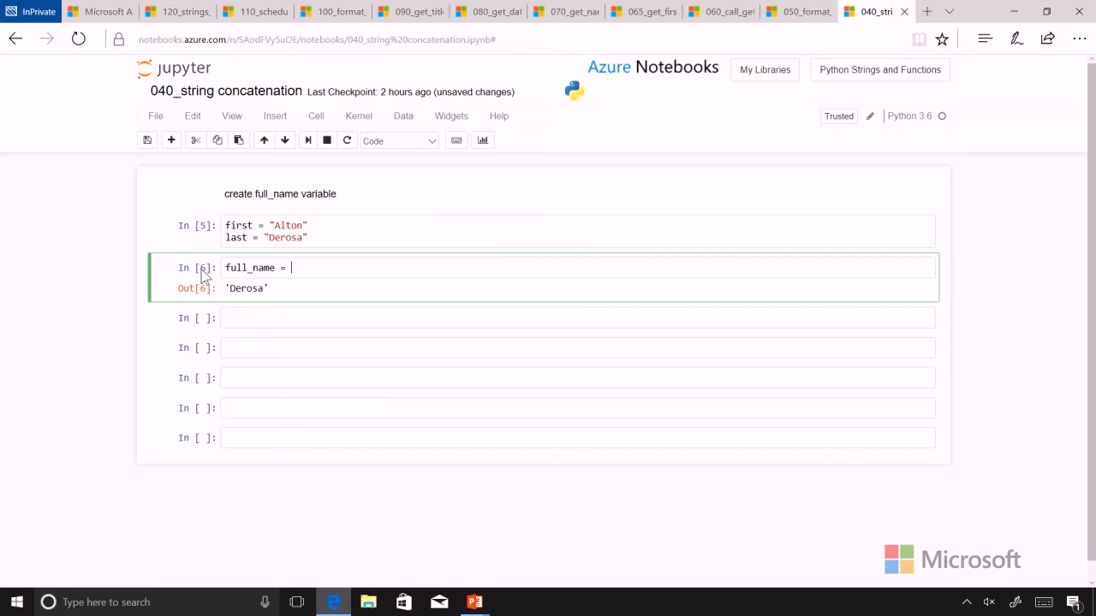
mouse_move(343, 288)
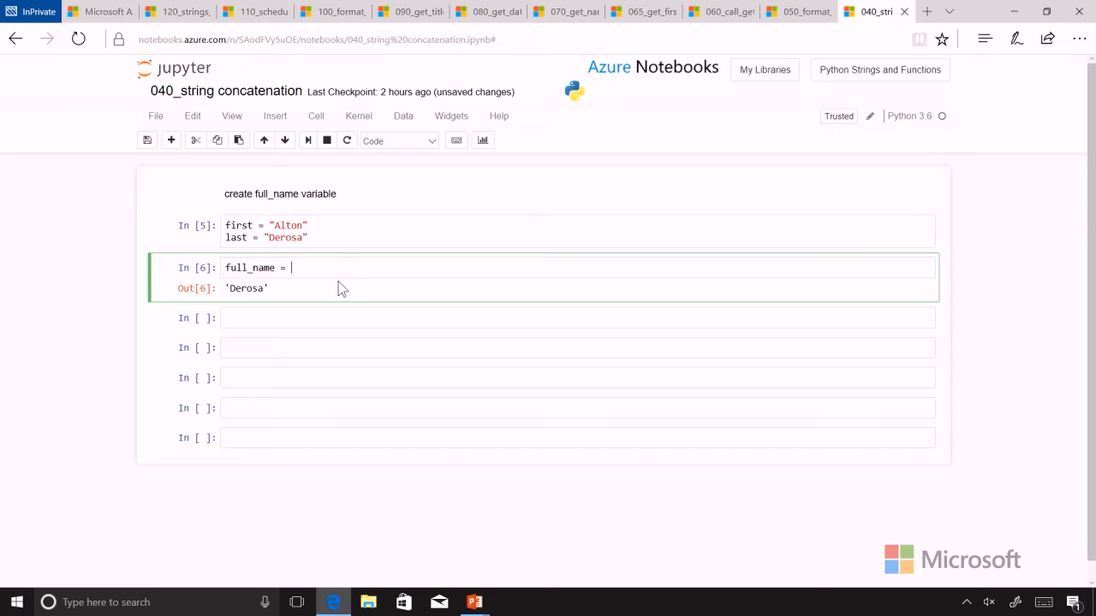
mouse_move(335, 274)
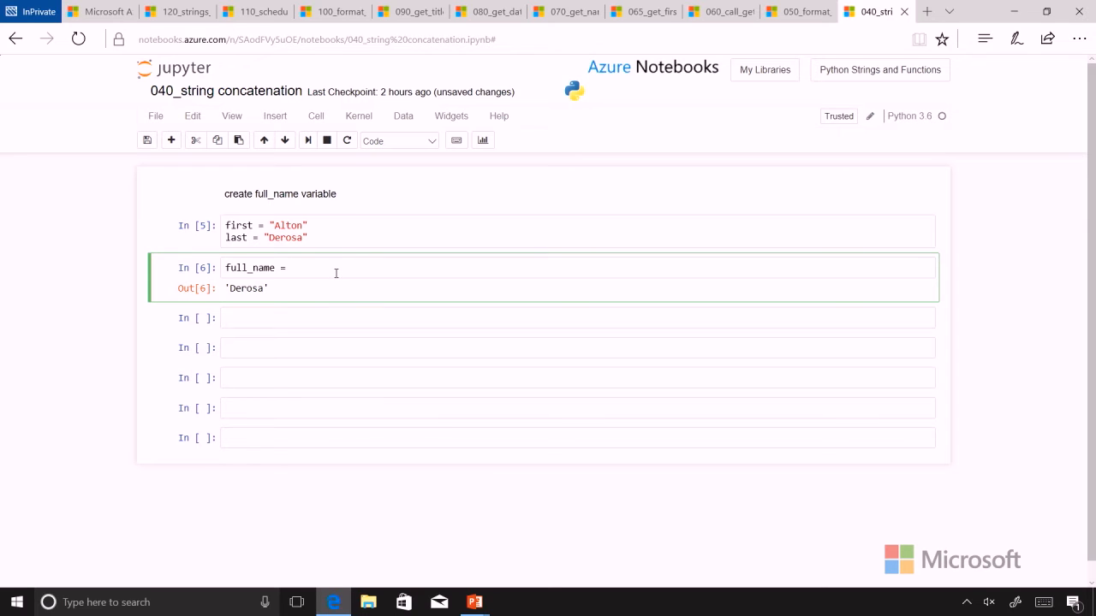
type("fir")
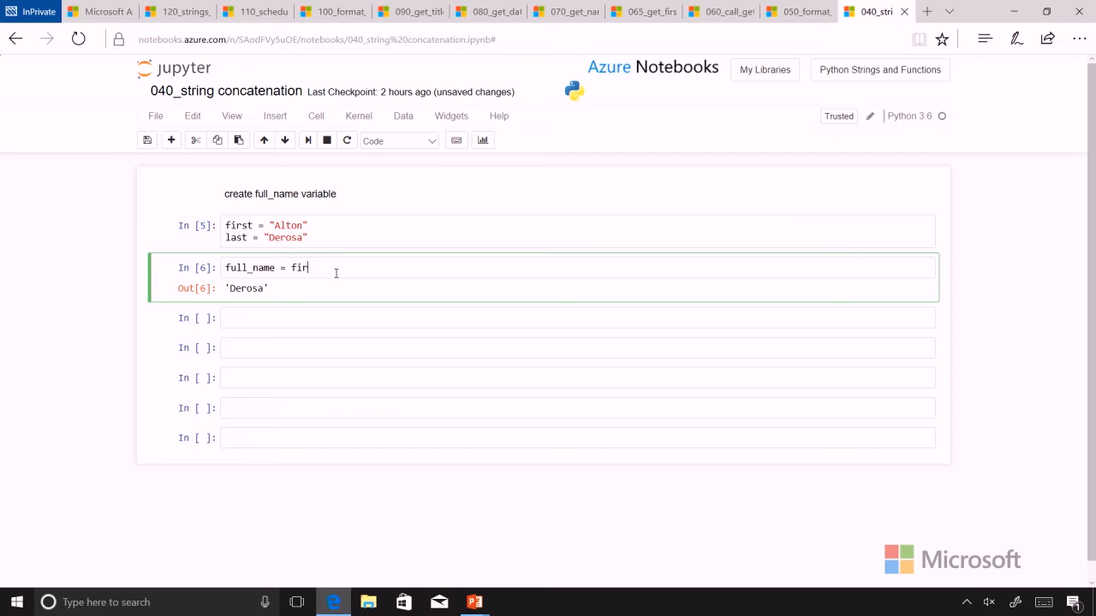
type("st +")
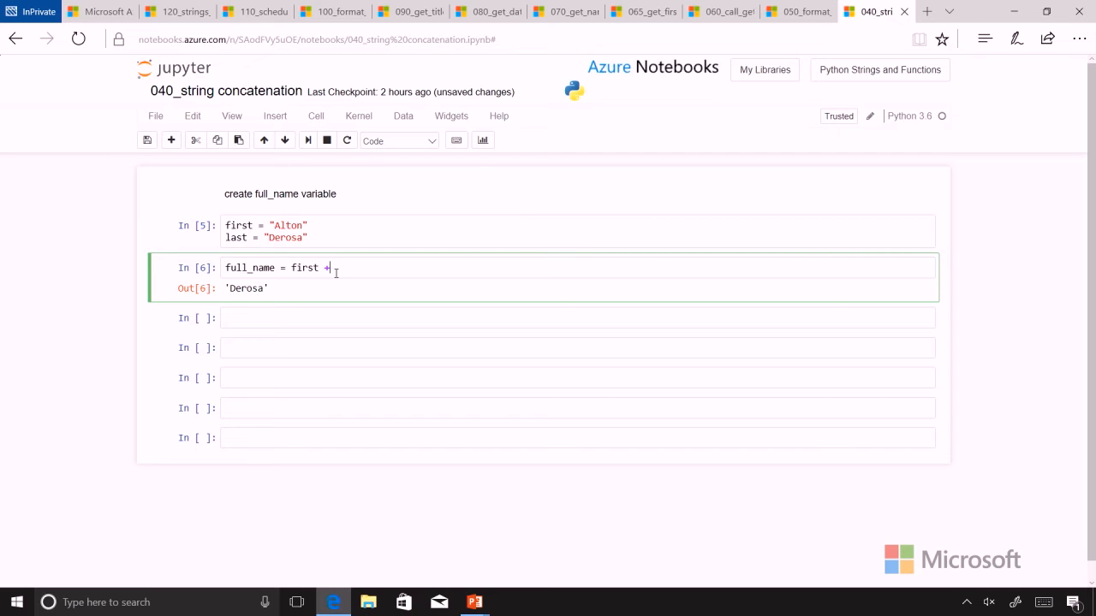
type("las")
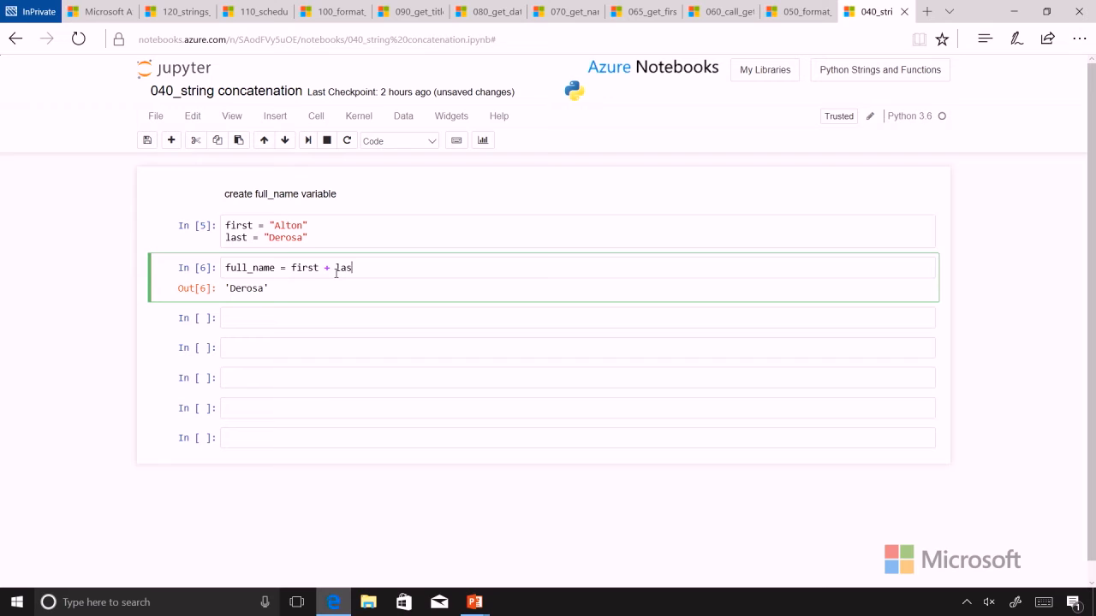
type("t")
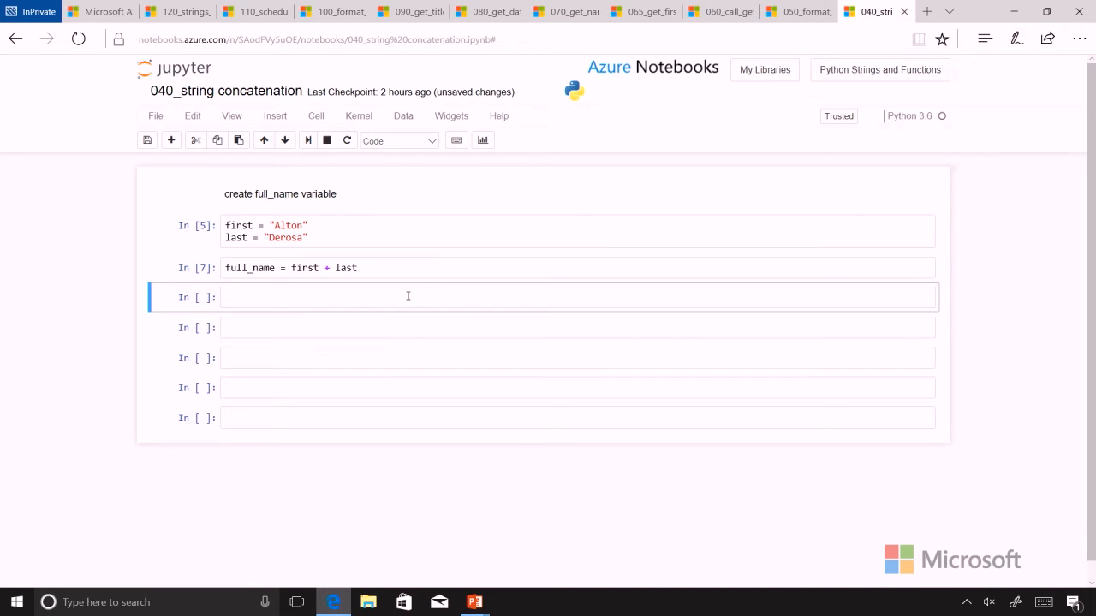
type("f")
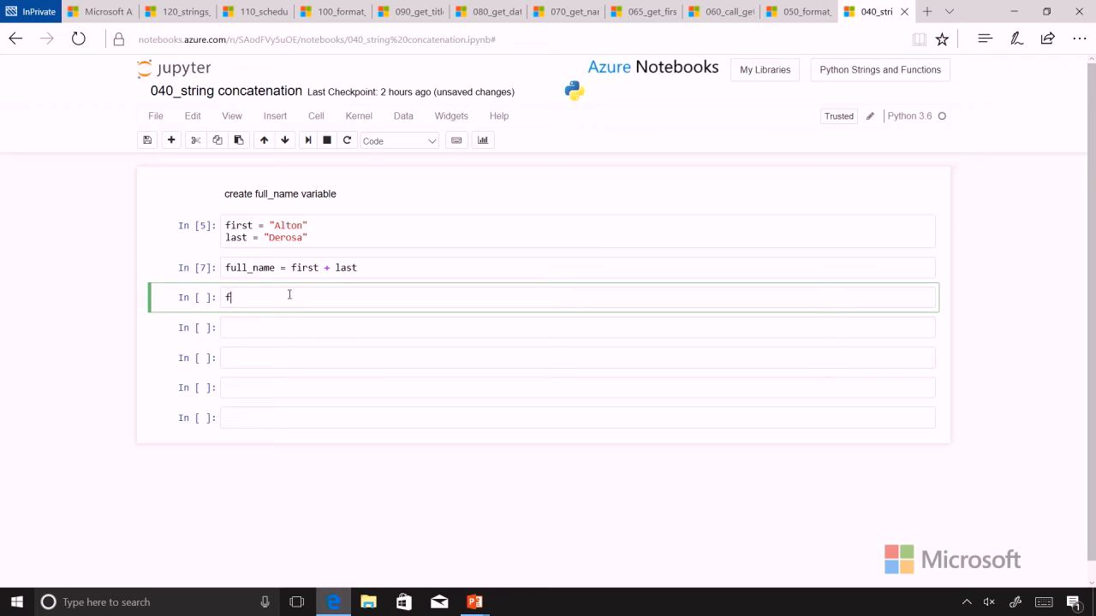
type("ull_name")
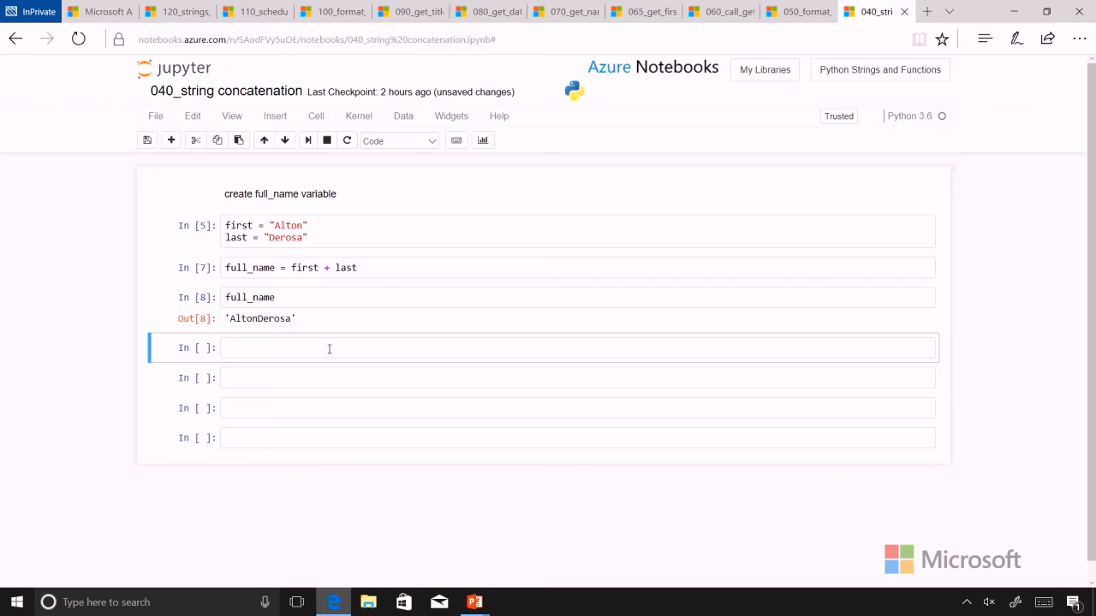
mouse_move(334, 291)
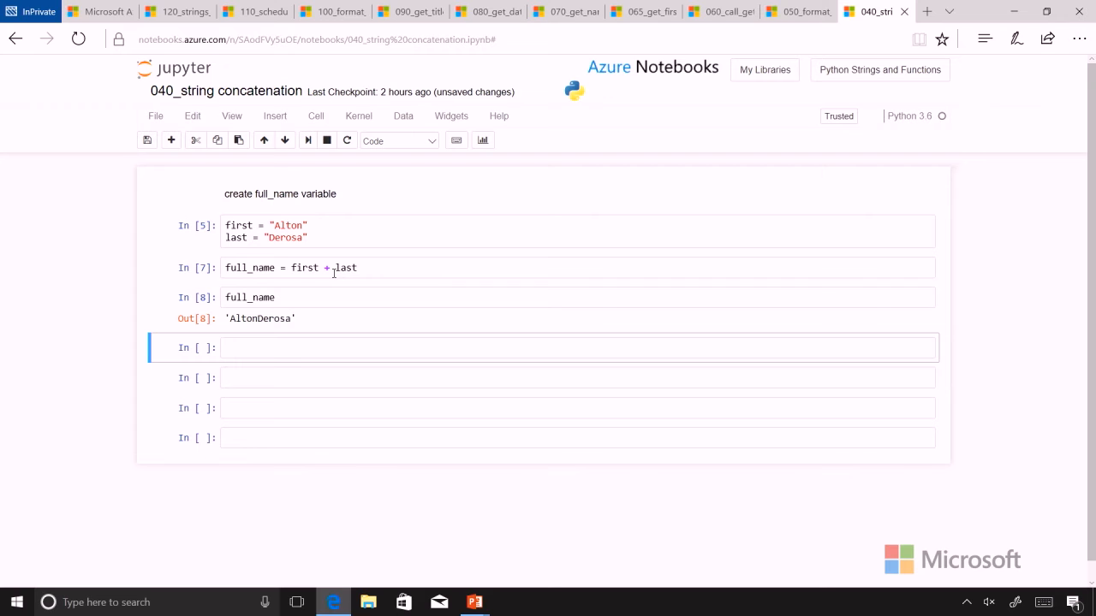
Step: Change the line to full_name = first + " " + last and rerun so it reads 'Alton Derosa'
left_click(334, 268)
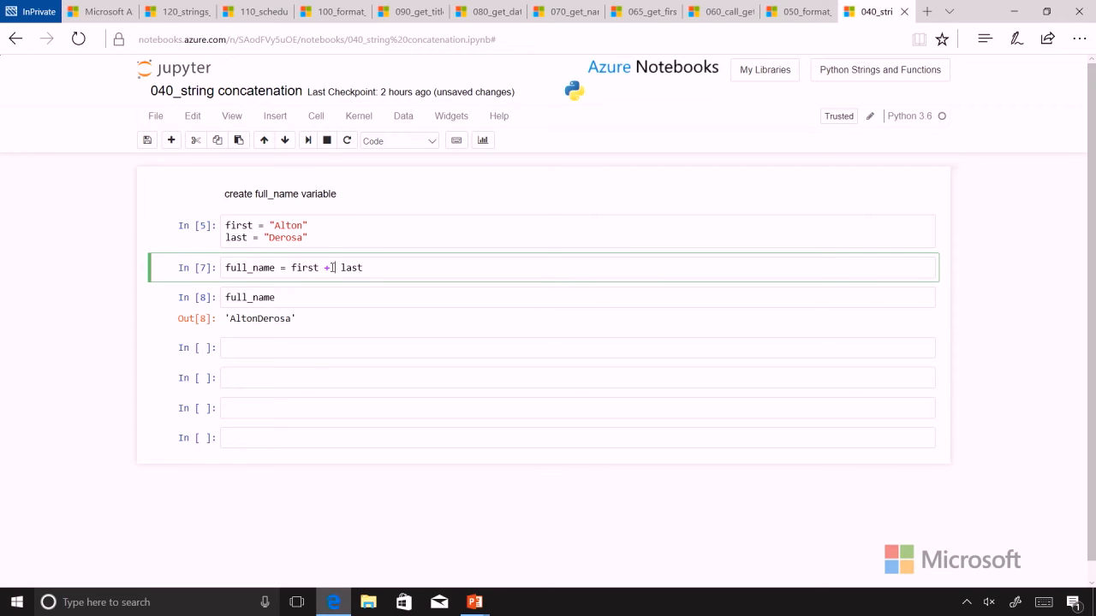
type("\"\"")
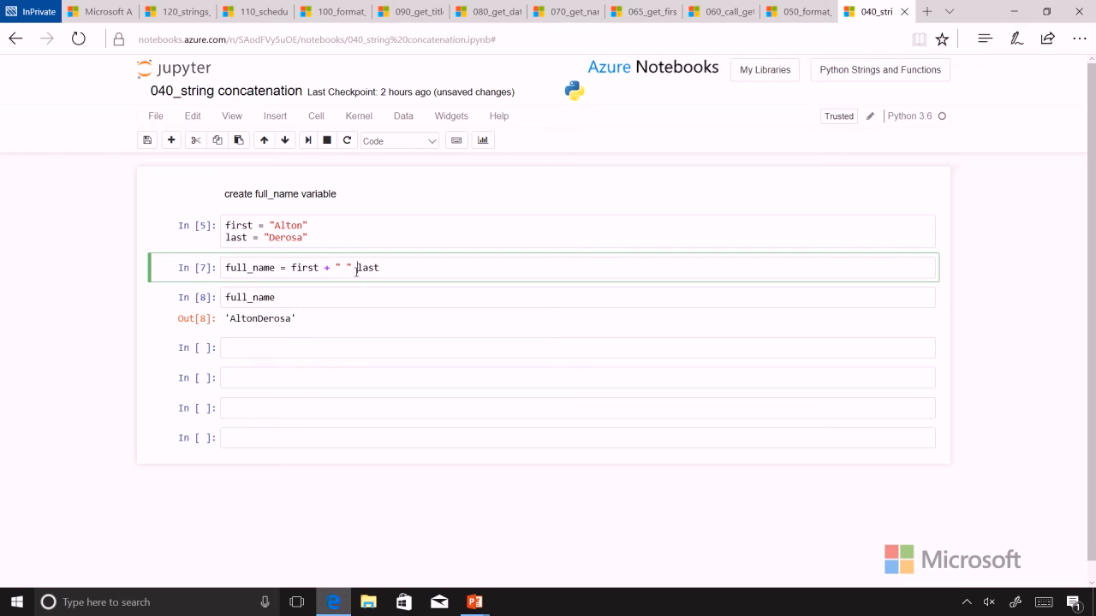
type("+")
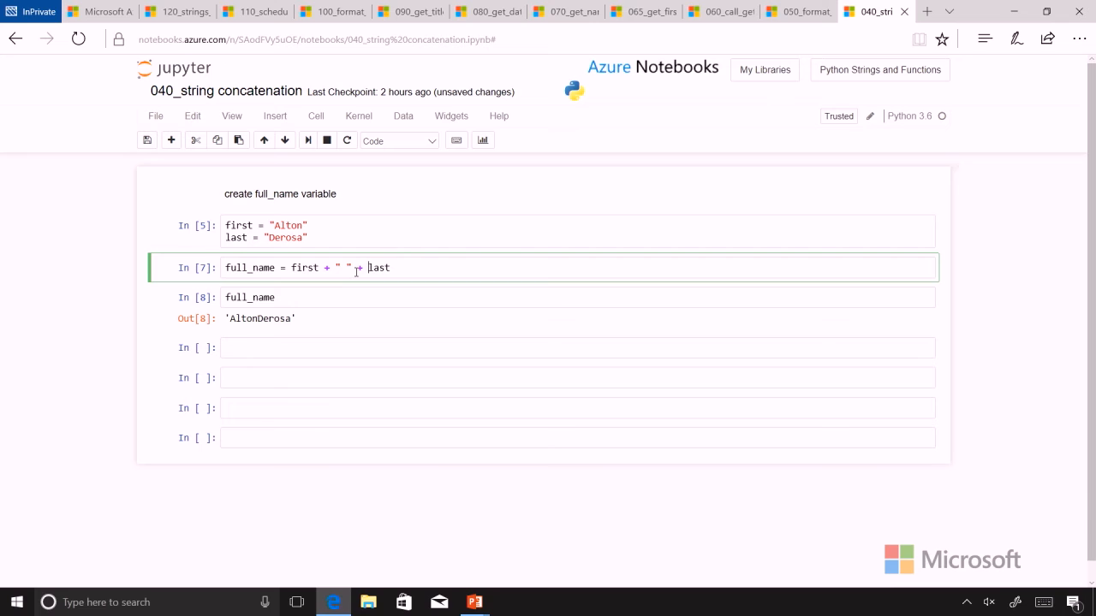
key("shift+enter")
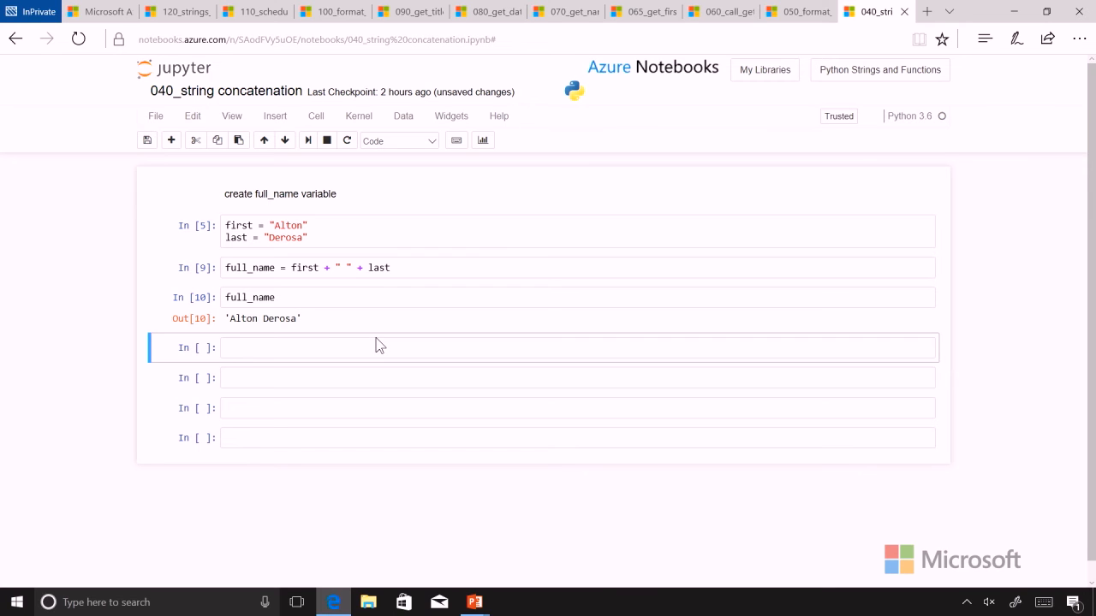
Step: Reorder the definition to full_name = last + "," + first
left_click(386, 267)
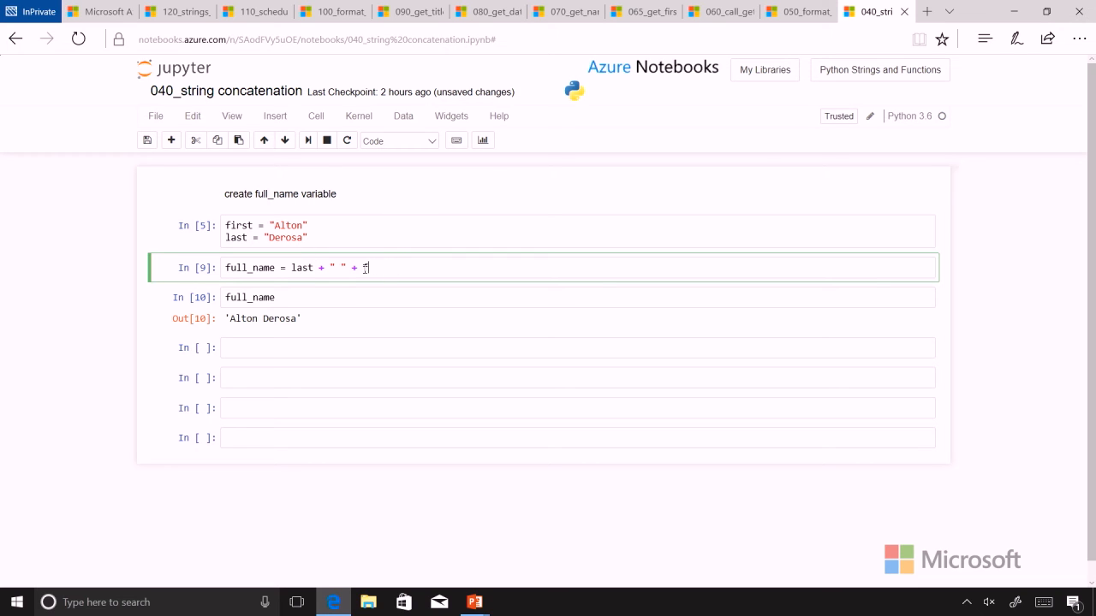
type("first")
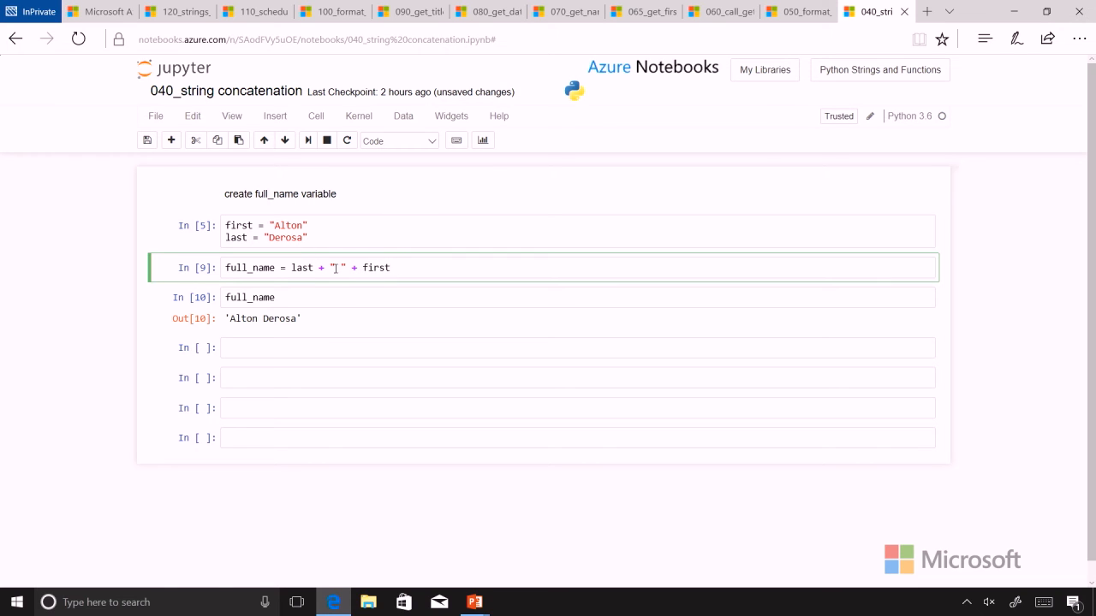